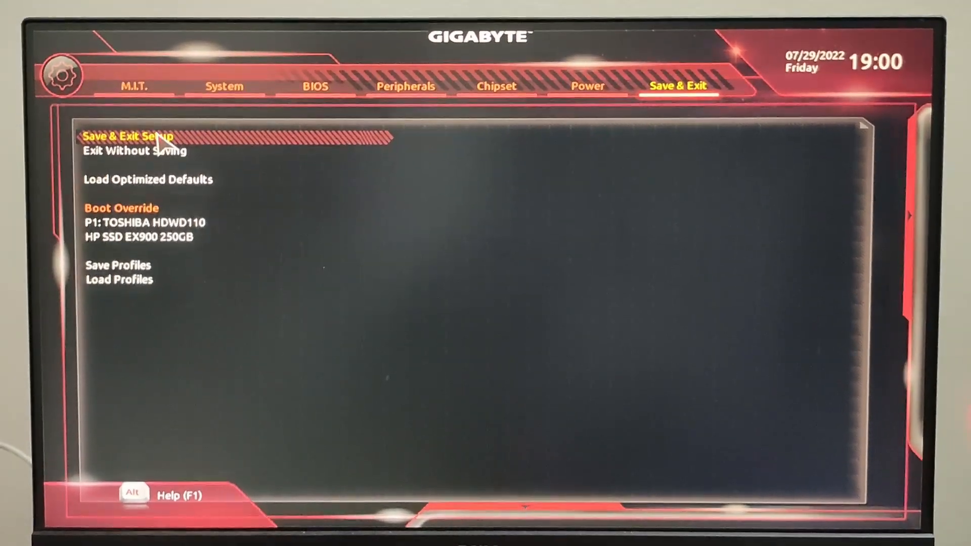
Choose Save & Exit Setup and confirm Yes to save the BIOS configuration and reset.
{"action": "left_click", "coordinate": [129, 137]}
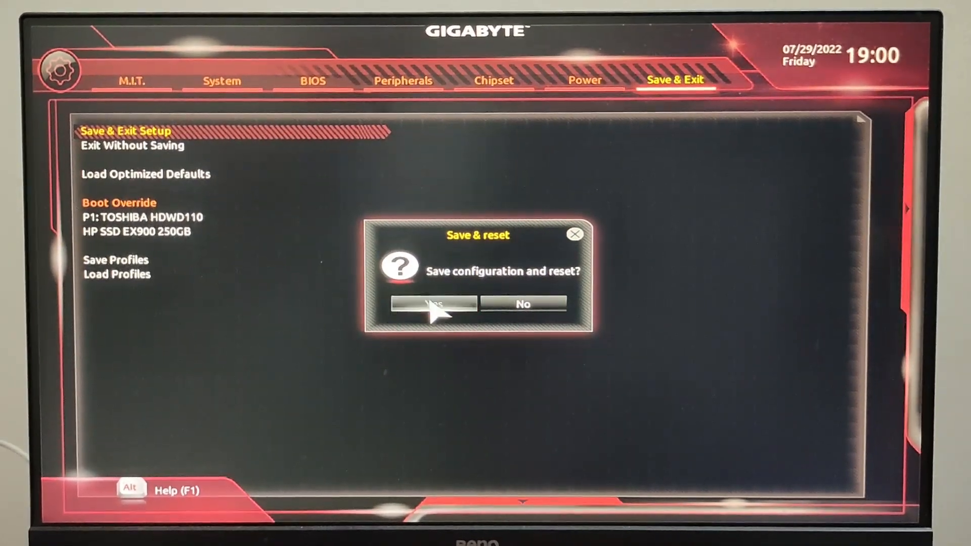
{"action": "left_click", "coordinate": [435, 304]}
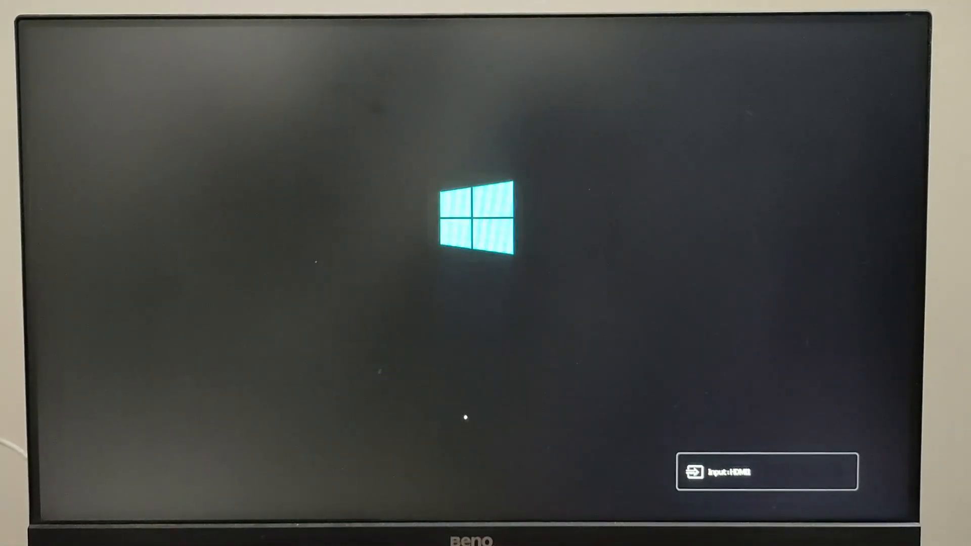